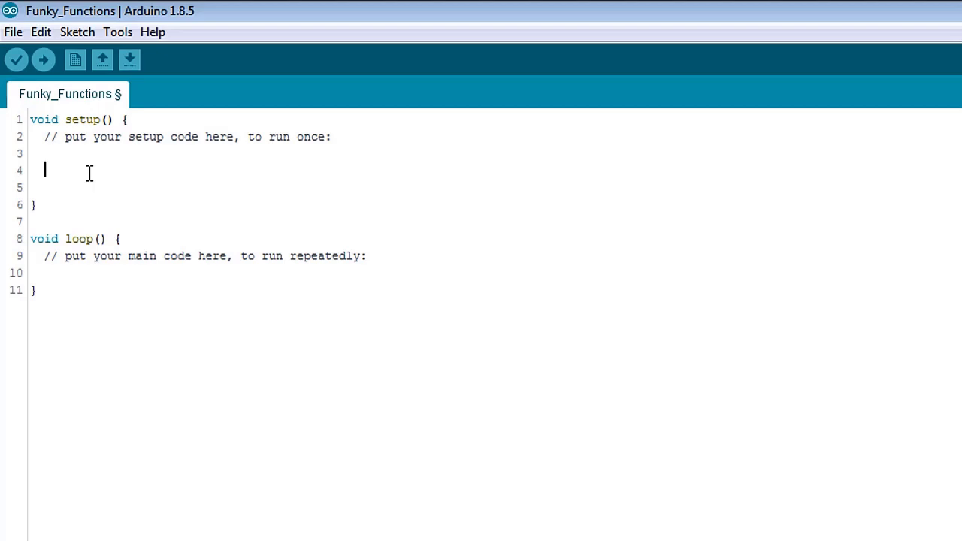
- Write Serial.begin(9600); inside setup to start serial at 9600 baud
{"action": "type", "text": "Serial"}
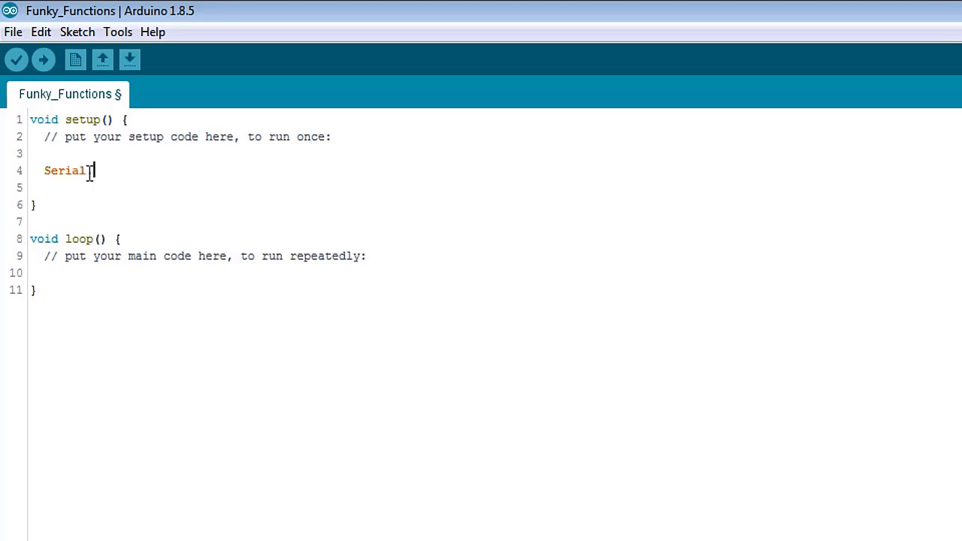
{"action": "type", "text": ".begin(96"}
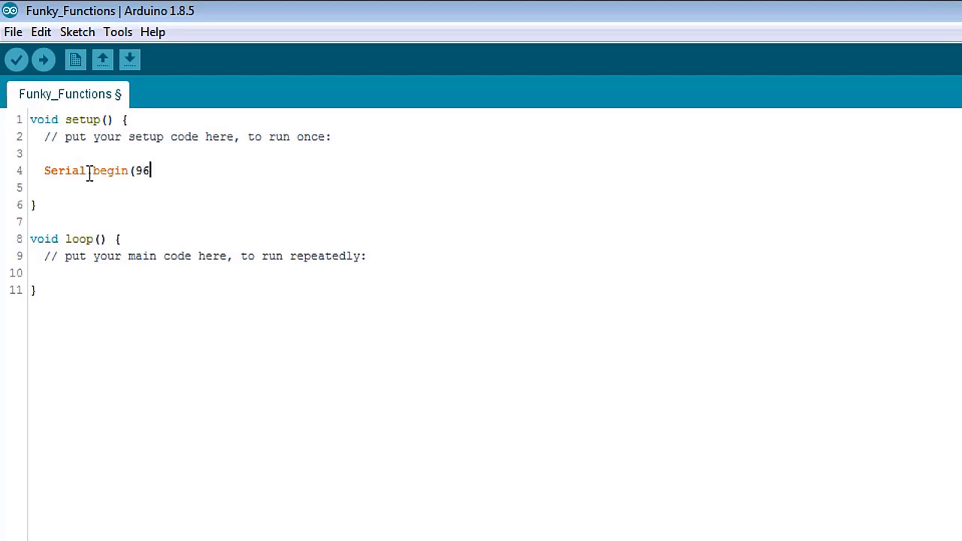
{"action": "type", "text": "00);"}
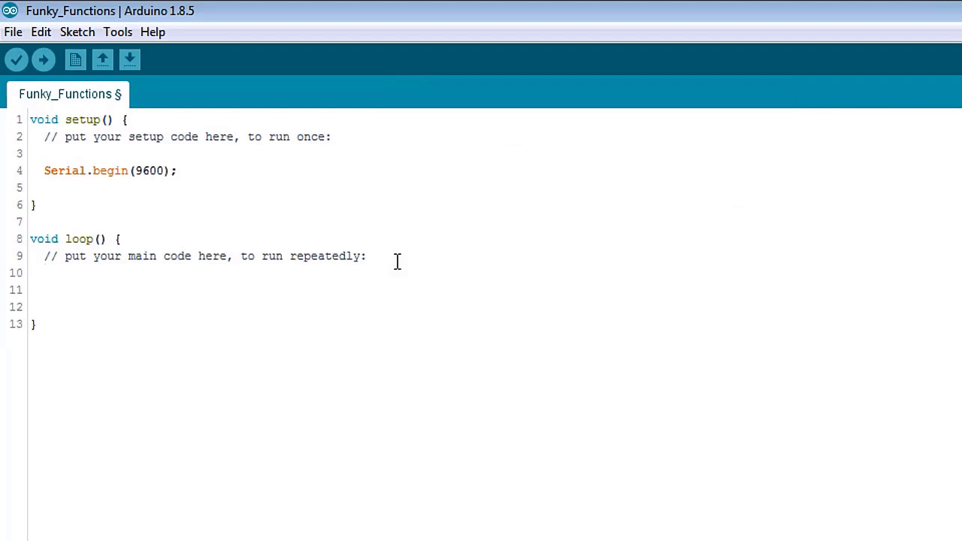
- Write Serial.print(255, BIN); in loop to print 255 in binary
{"action": "type", "text": "Se"}
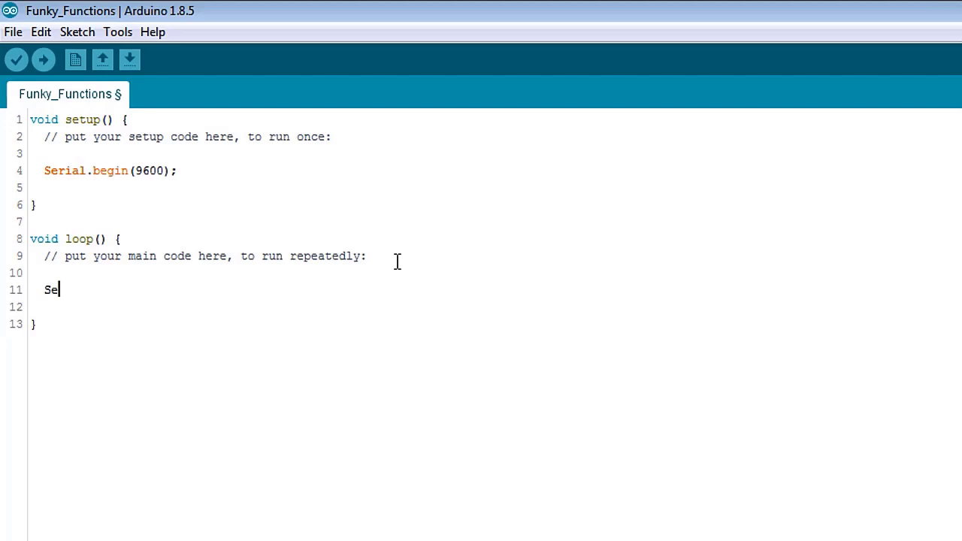
{"action": "type", "text": "rial.print"}
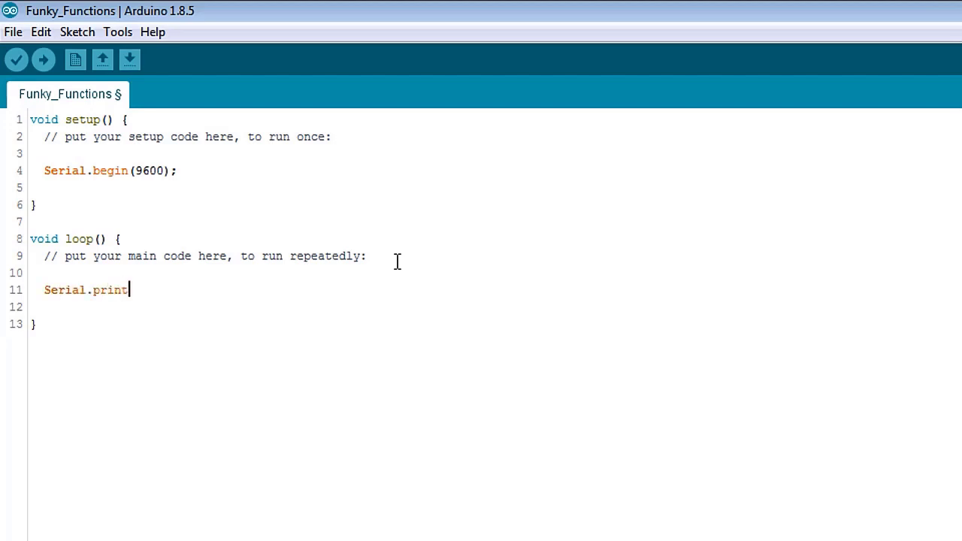
{"action": "type", "text": "("}
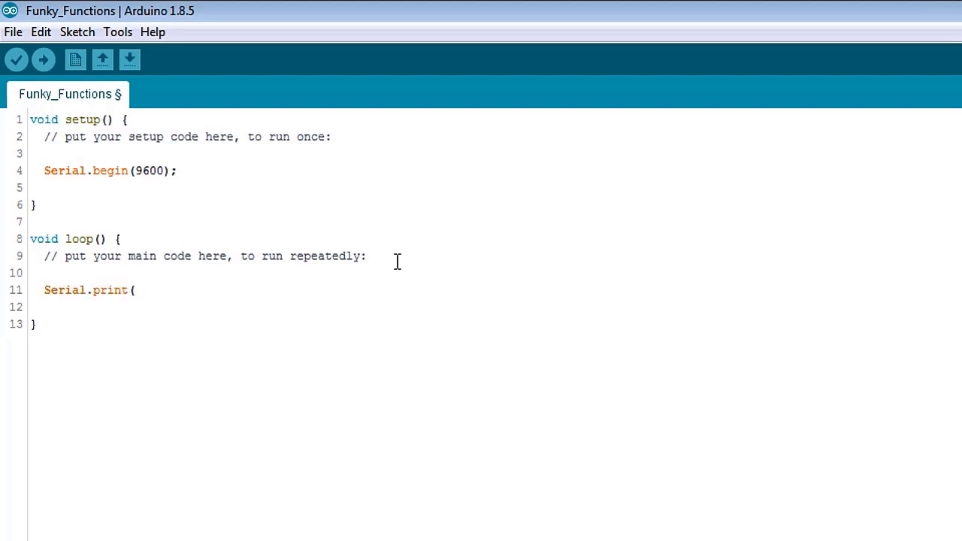
{"action": "type", "text": "255"}
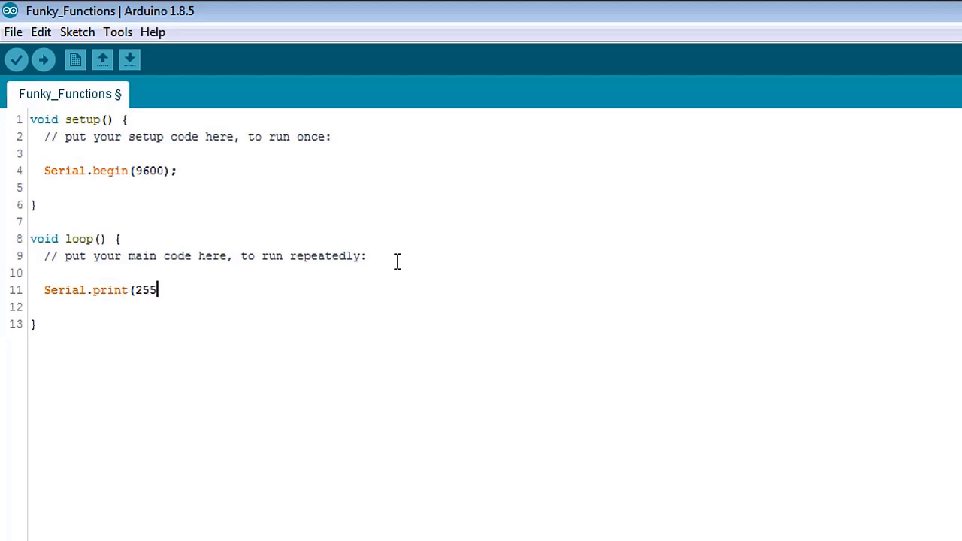
{"action": "type", "text": ", BIN"}
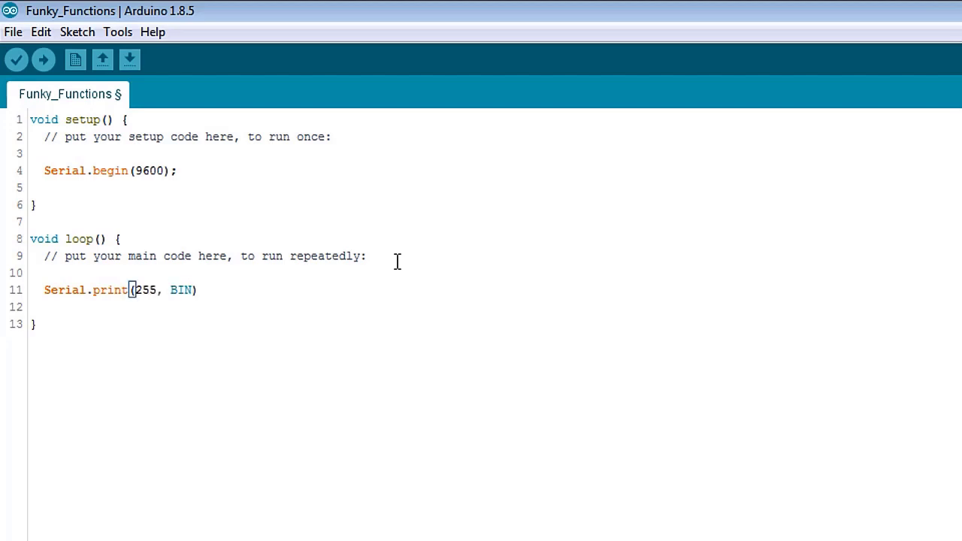
{"action": "type", "text": ";"}
{"action": "left_click", "coordinate": [496, 307]}
{"action": "type", "text": "Serial"}
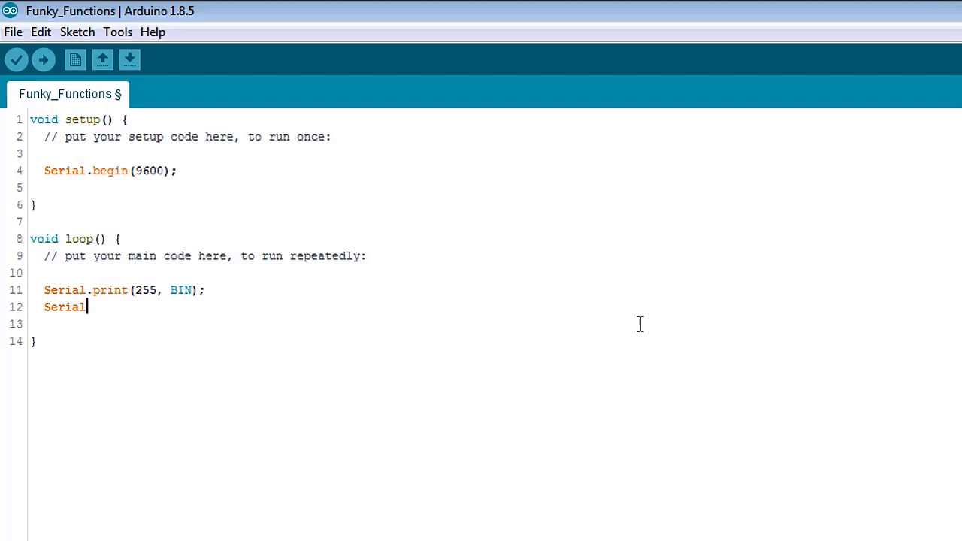
- Add Serial.print("\n"); on the next line to print a newline
{"action": "type", "text": ".print"}
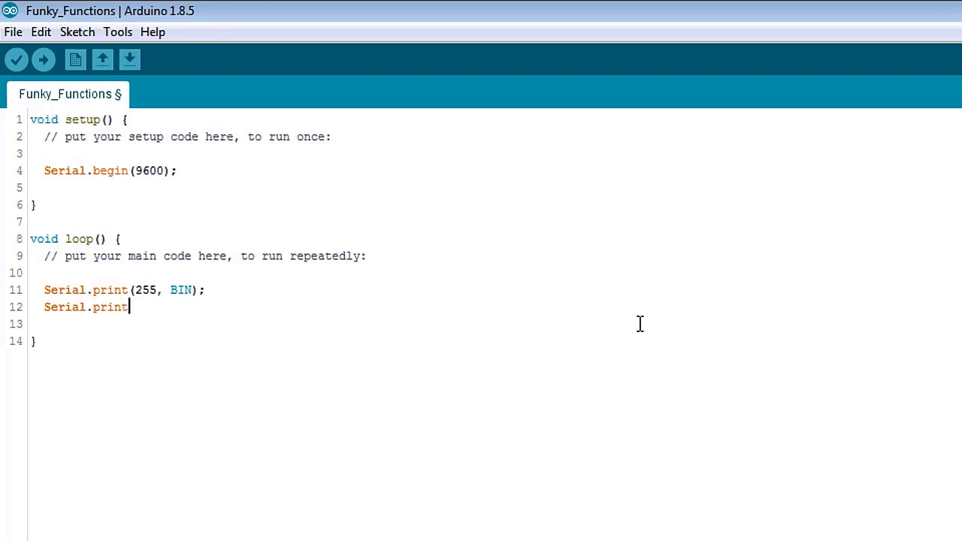
{"action": "type", "text": "("}
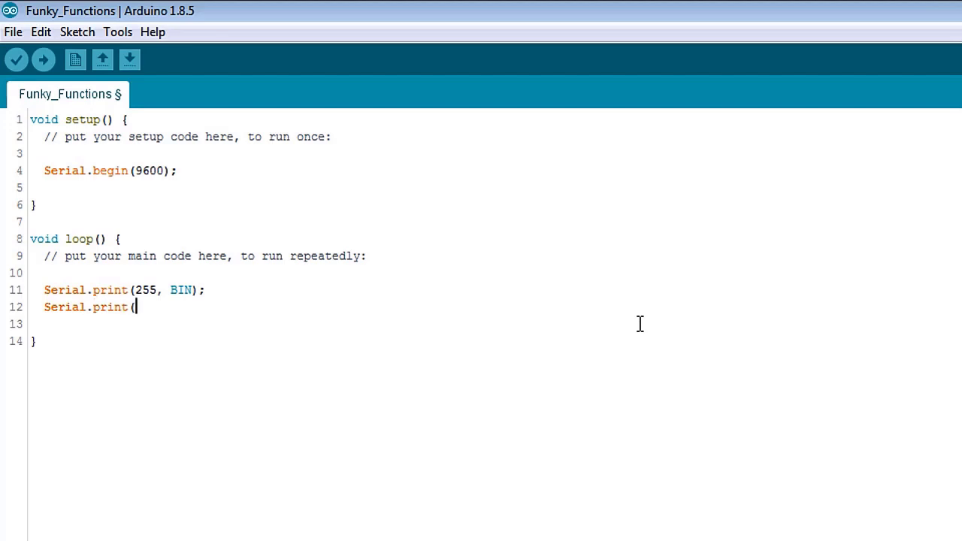
{"action": "type", "text": "\""}
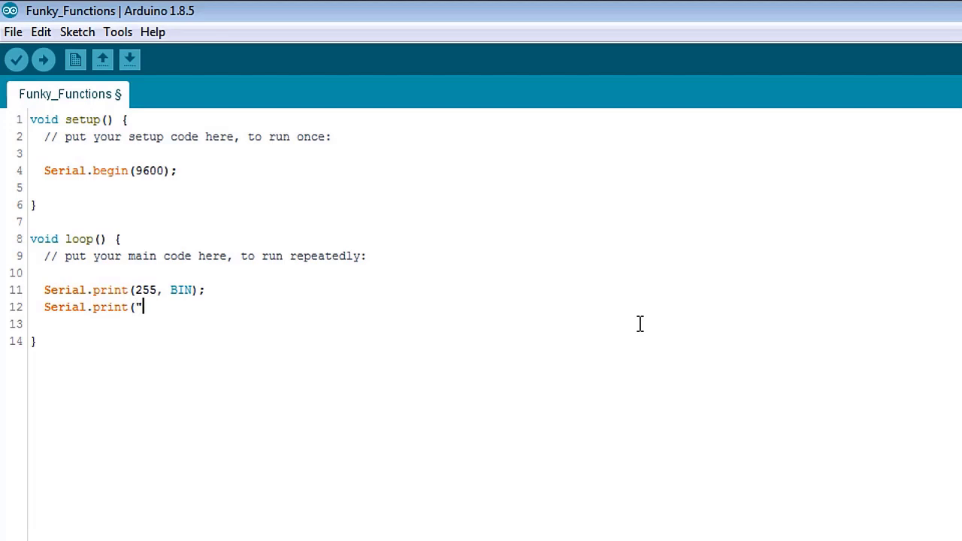
{"action": "type", "text": "\\n\");"}
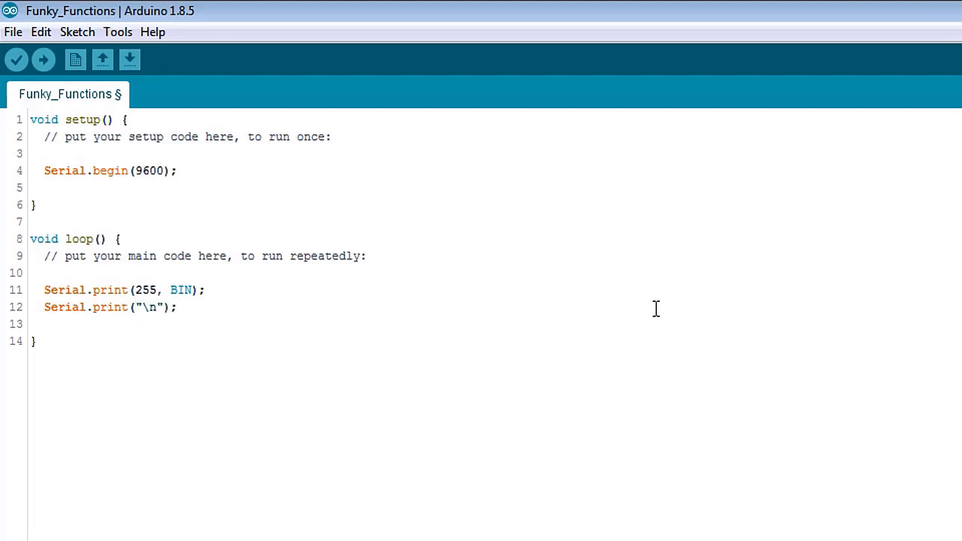
{"action": "mouse_move", "coordinate": [439, 234]}
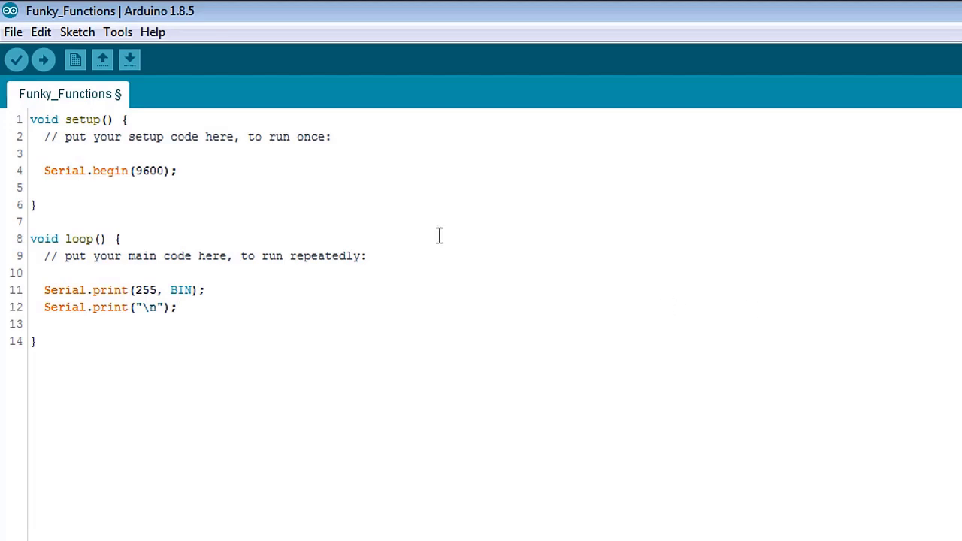
- Upload the sketch to the Uno and view 11111111 repeating in the Serial Monitor
{"action": "left_click", "coordinate": [42, 61]}
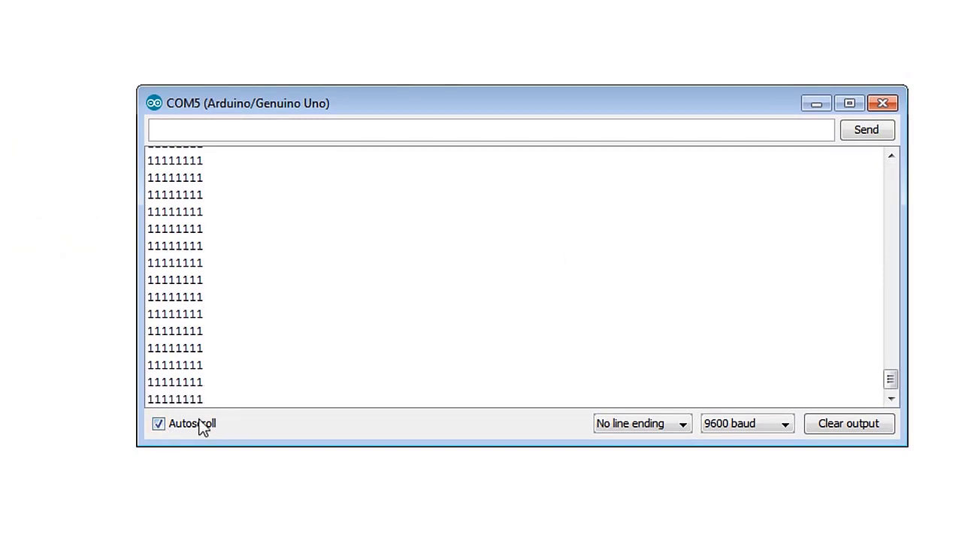
{"action": "left_click", "coordinate": [159, 424]}
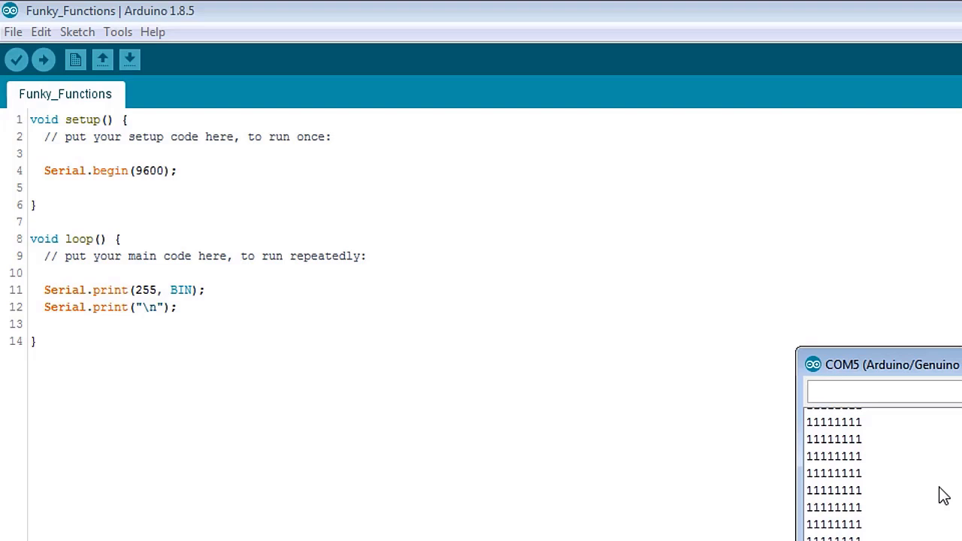
- Move the Serial Monitor aside and bring the sketch editor back to the front
{"action": "left_click_drag", "start_coordinate": [45, 289], "coordinate": [177, 307]}
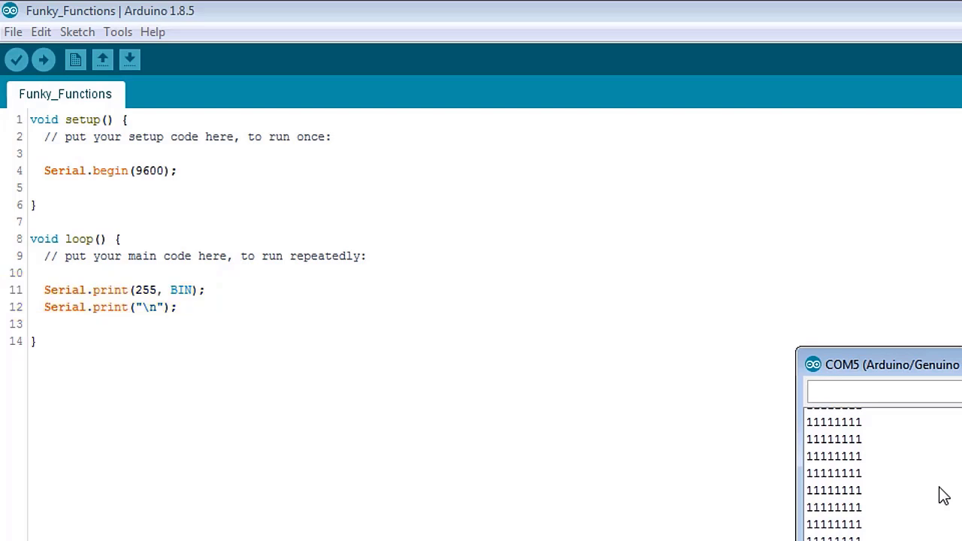
{"action": "left_click", "coordinate": [340, 363]}
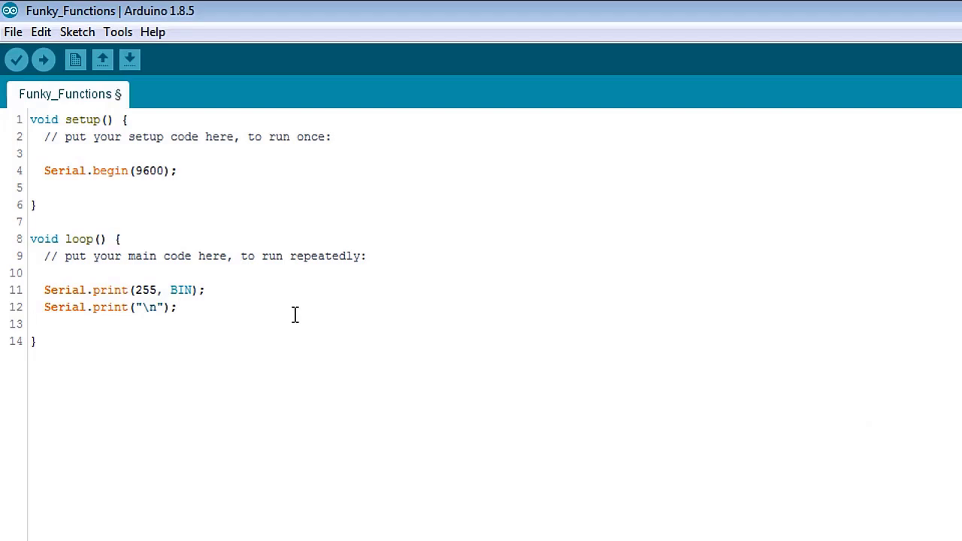
- Add a commented-out //delay(200) line at the end of loop
{"action": "left_click", "coordinate": [45, 323]}
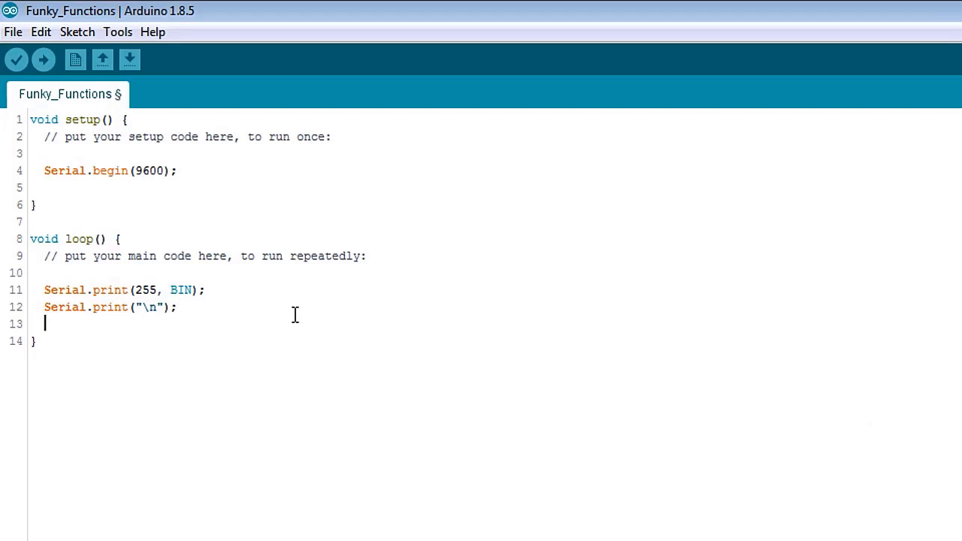
{"action": "type", "text": "//delay("}
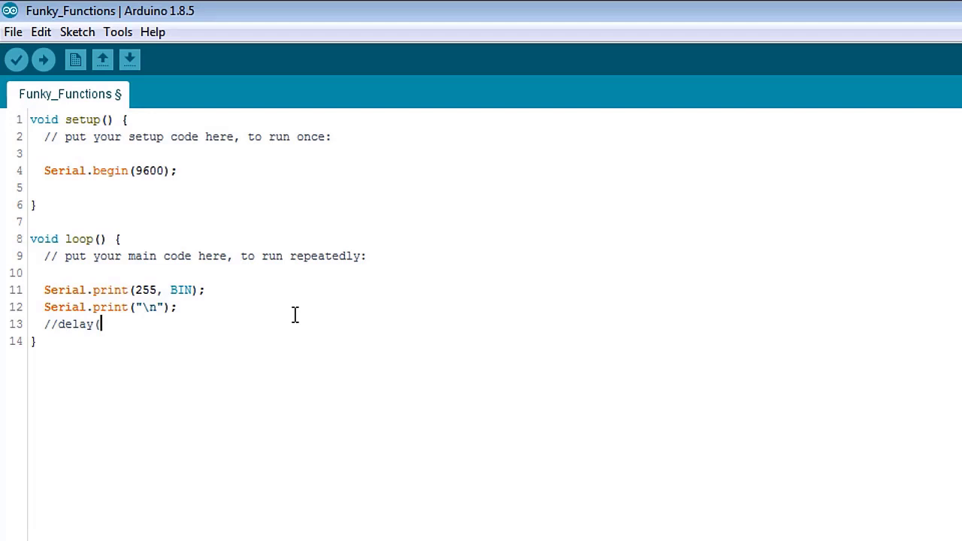
{"action": "type", "text": "200"}
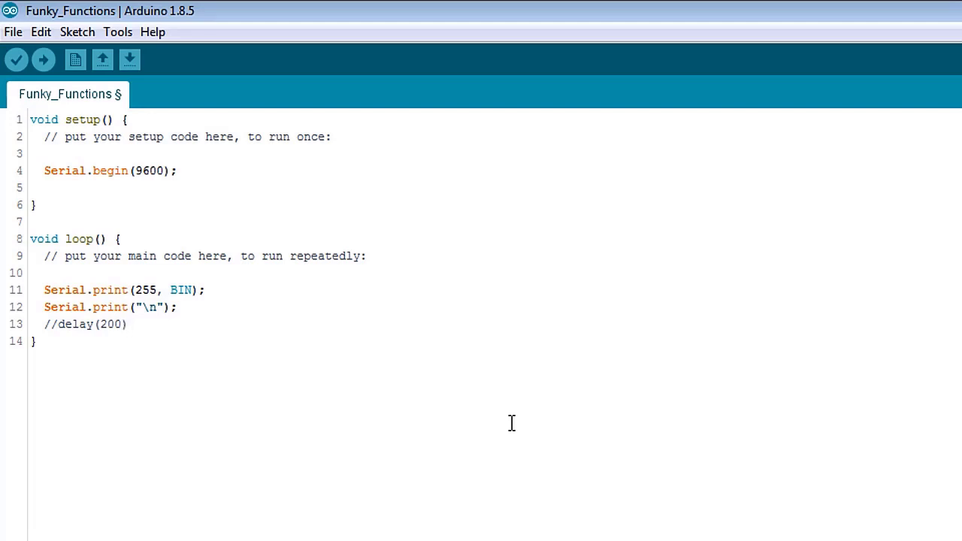
- Begin a //Libraryname.functionname comment explaining the call format
{"action": "type", "text": "/"}
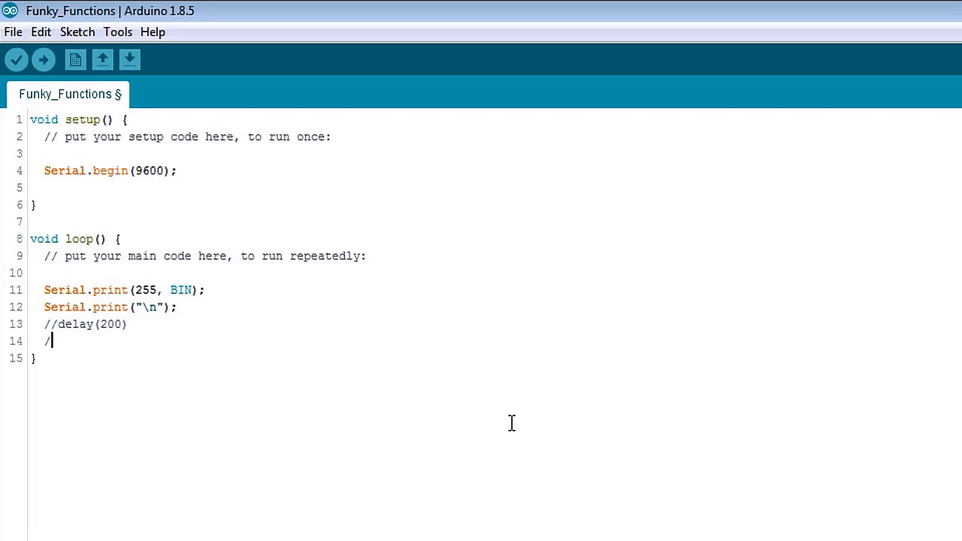
{"action": "type", "text": "Library"}
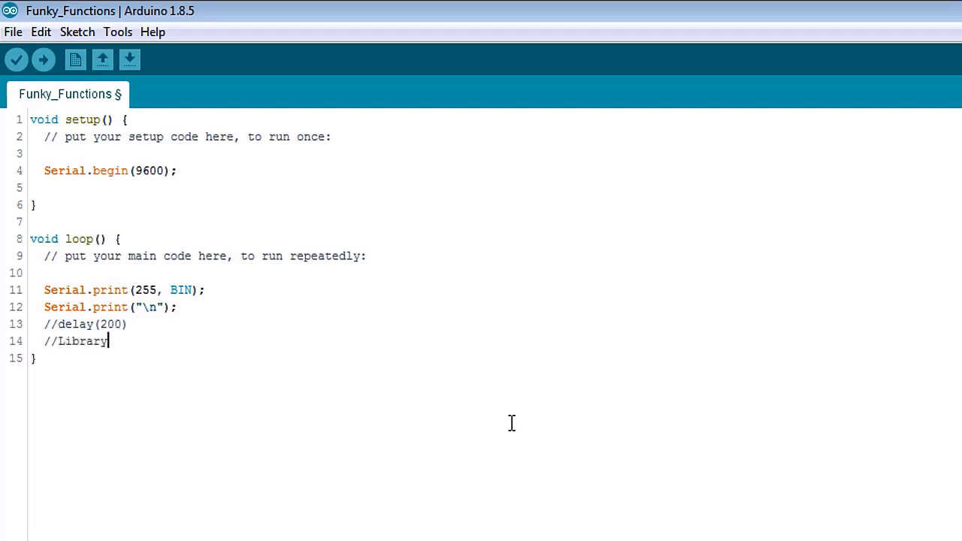
{"action": "type", "text": "name."}
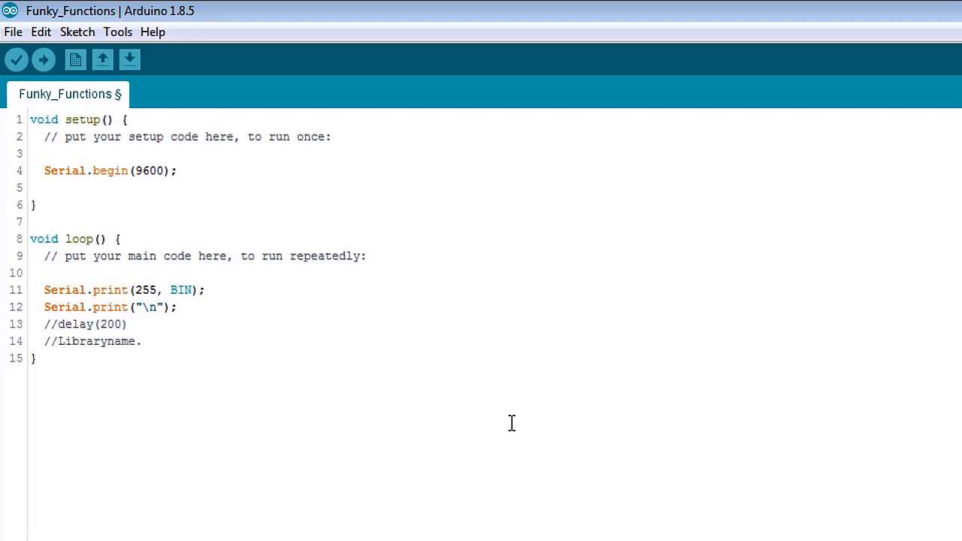
{"action": "type", "text": "functionna"}
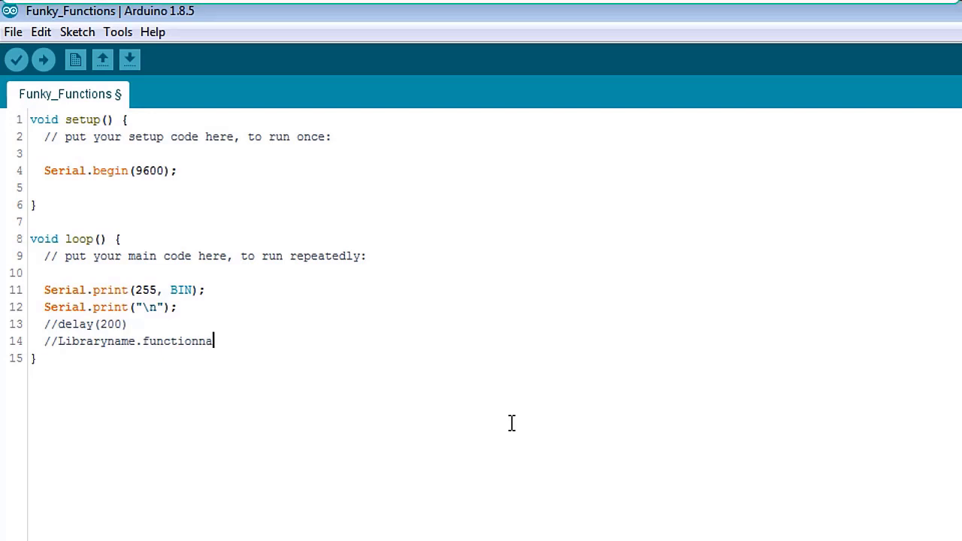